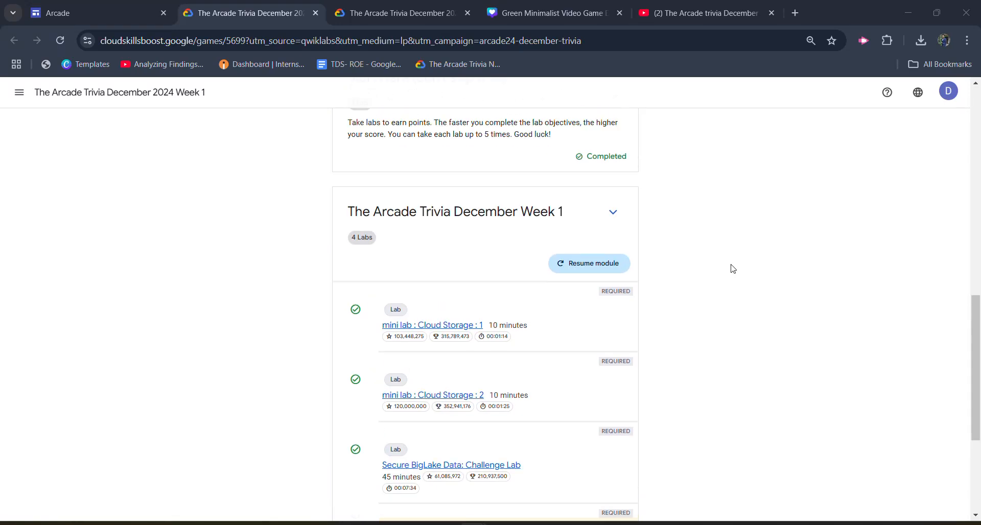
Bring up the YouTube playlist of four Arcade trivia December Week 1 solution videos
{"action": "scroll", "scroll_direction": "down", "scroll_amount": 3}
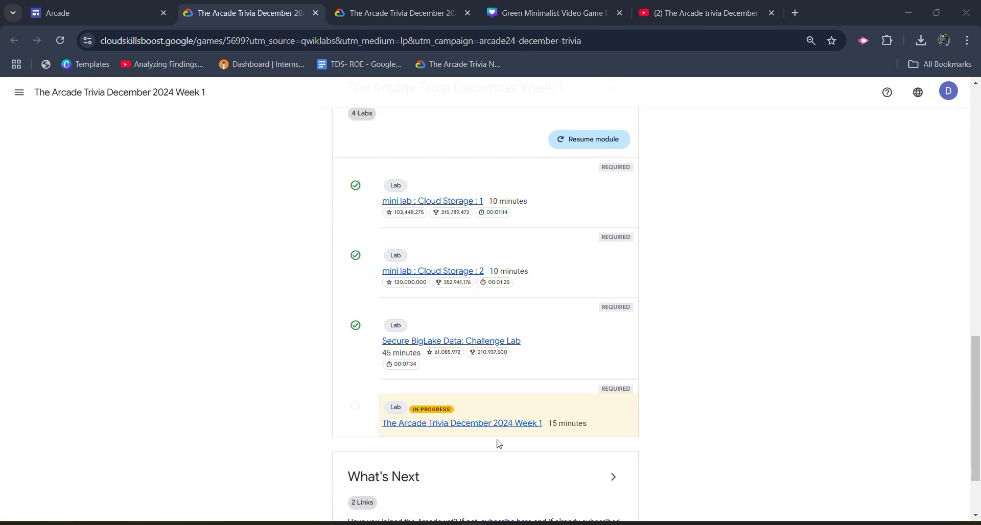
{"action": "mouse_move", "coordinate": [462, 423]}
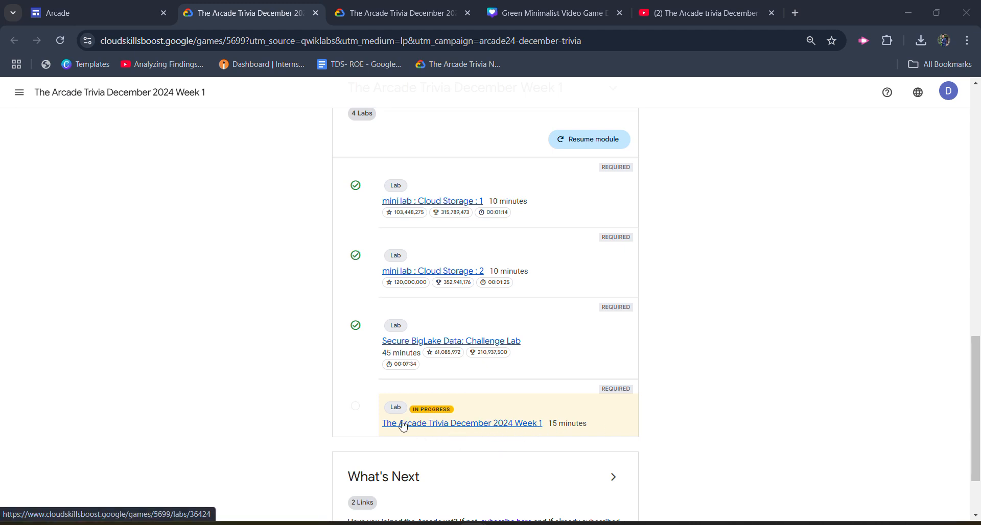
{"action": "mouse_move", "coordinate": [474, 413]}
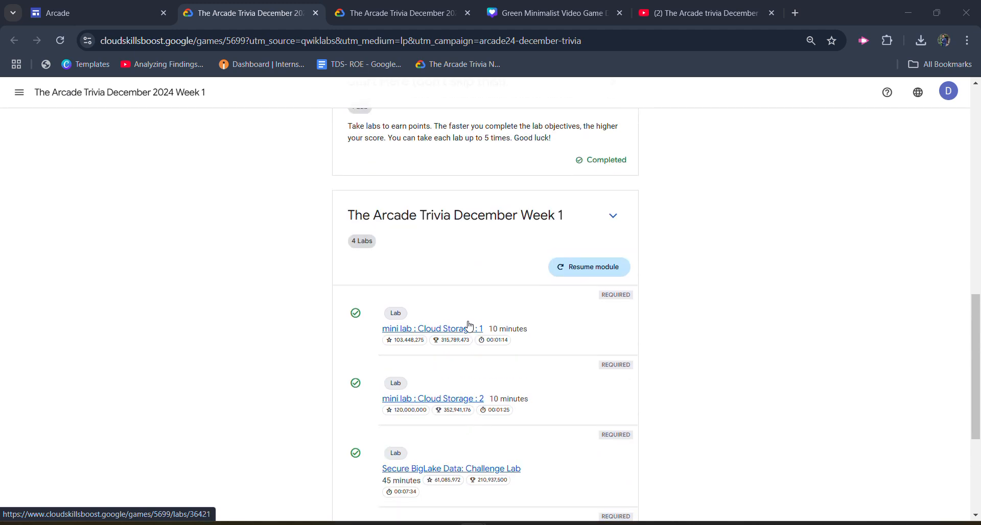
{"action": "scroll", "scroll_direction": "down", "scroll_amount": 3}
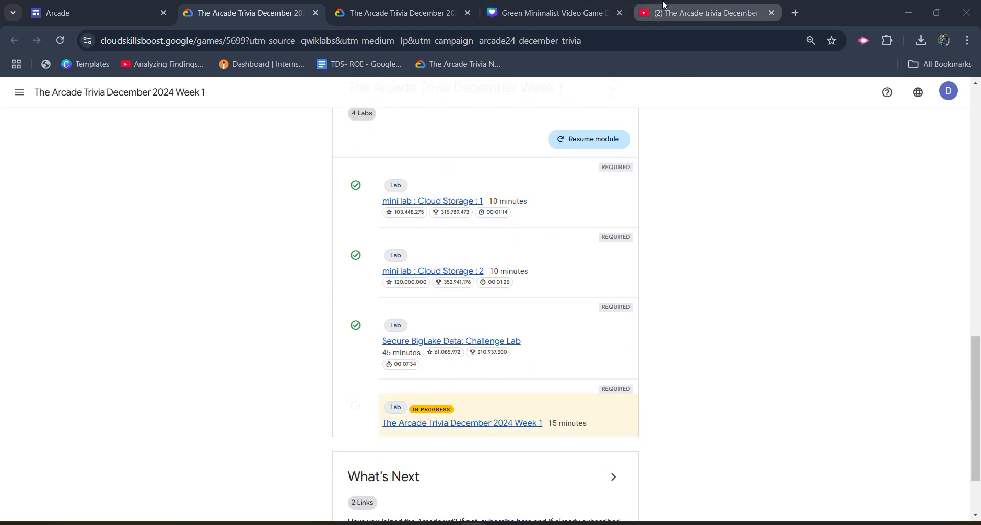
{"action": "left_click", "coordinate": [704, 13]}
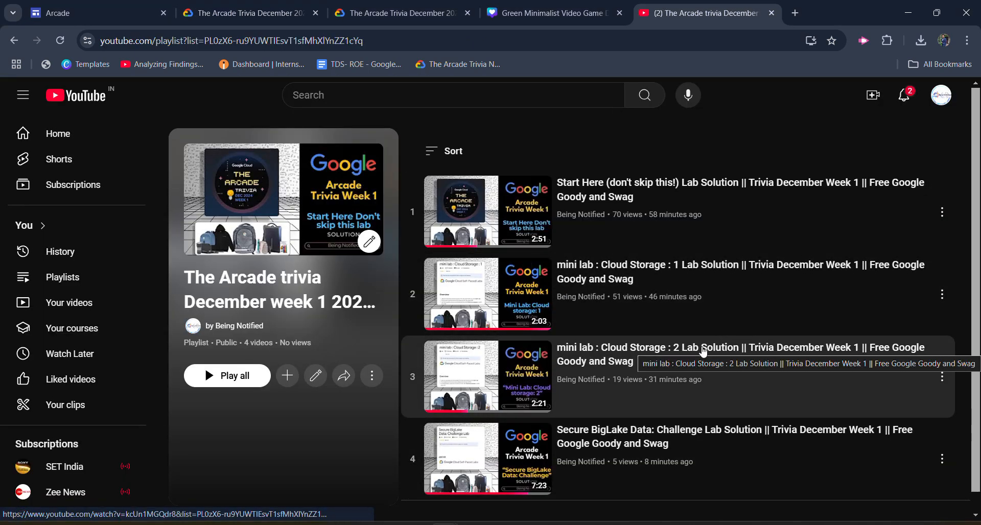
{"action": "mouse_move", "coordinate": [535, 257]}
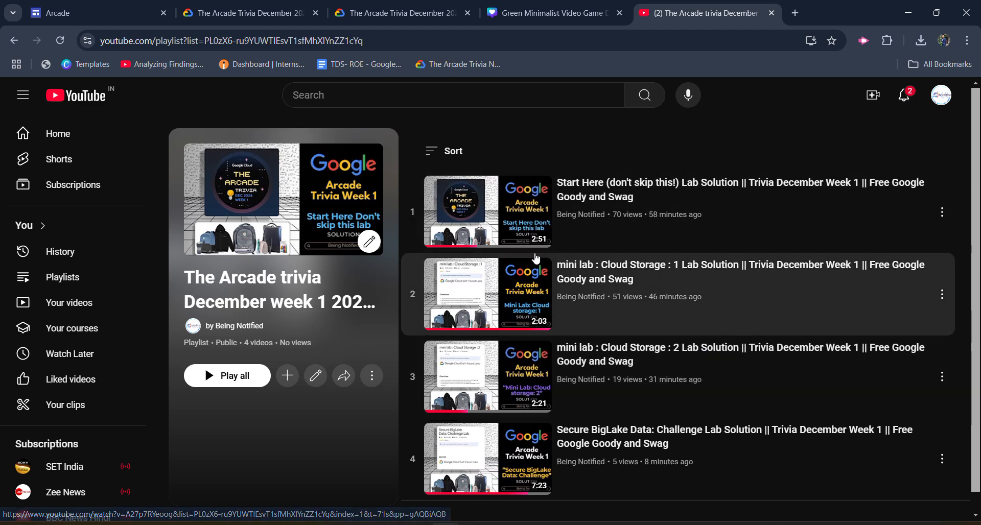
{"action": "mouse_move", "coordinate": [342, 114]}
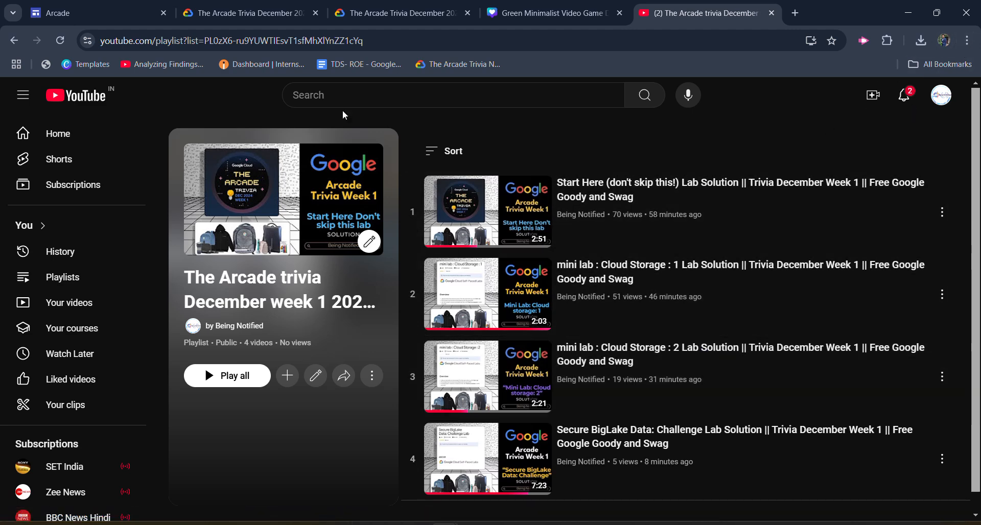
Back on the Week 1 game page, launch The Arcade Trivia December 2024 Week 1 lab
{"action": "left_click", "coordinate": [247, 12]}
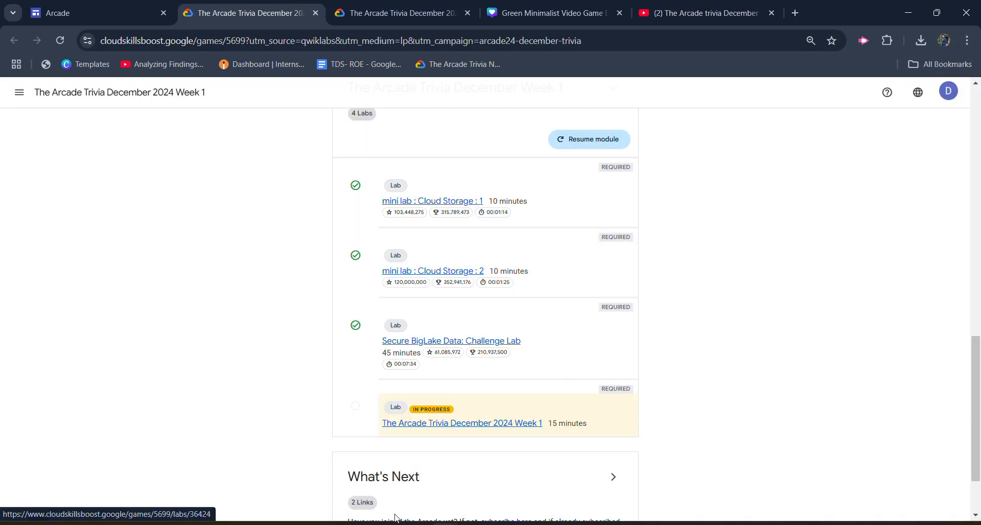
{"action": "left_click", "coordinate": [462, 424]}
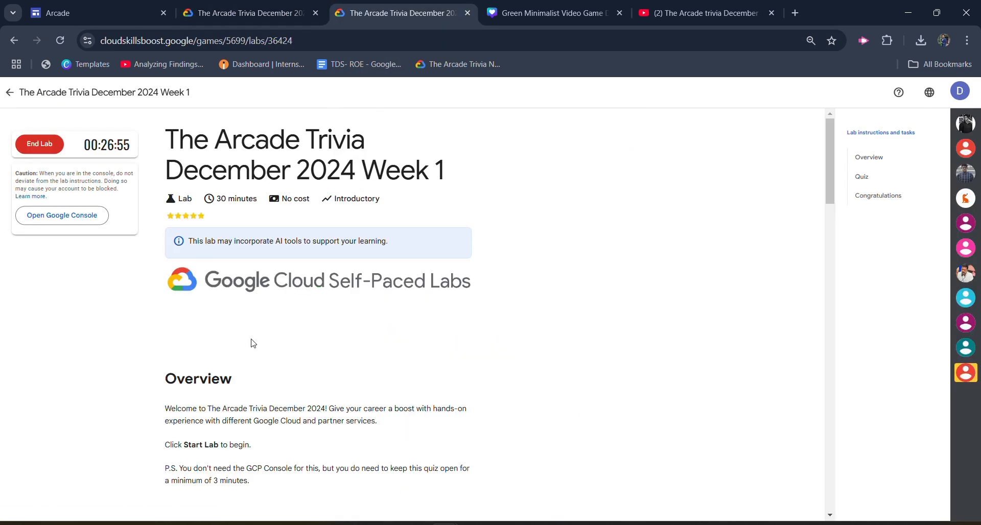
{"action": "scroll", "scroll_direction": "down", "scroll_amount": 3}
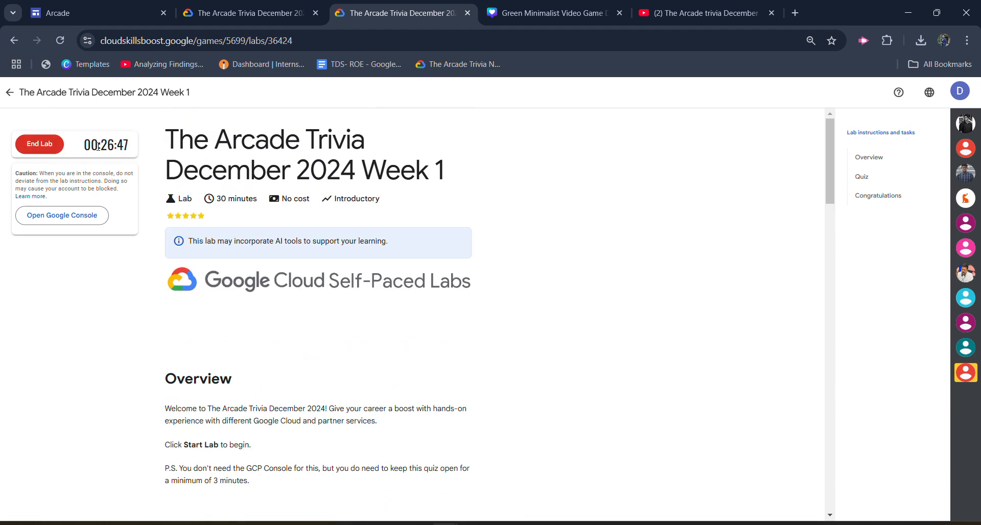
{"action": "left_click", "coordinate": [861, 176]}
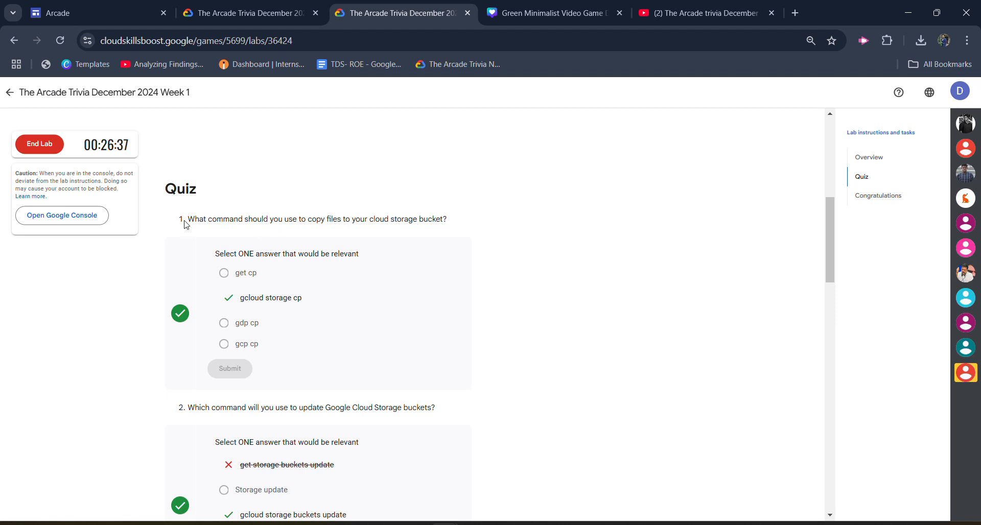
{"action": "mouse_move", "coordinate": [431, 249]}
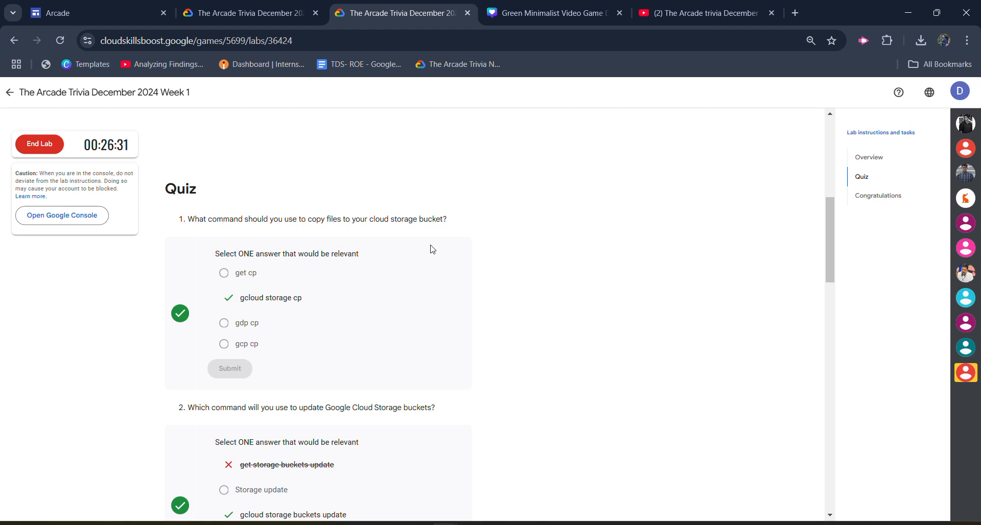
{"action": "mouse_move", "coordinate": [372, 316]}
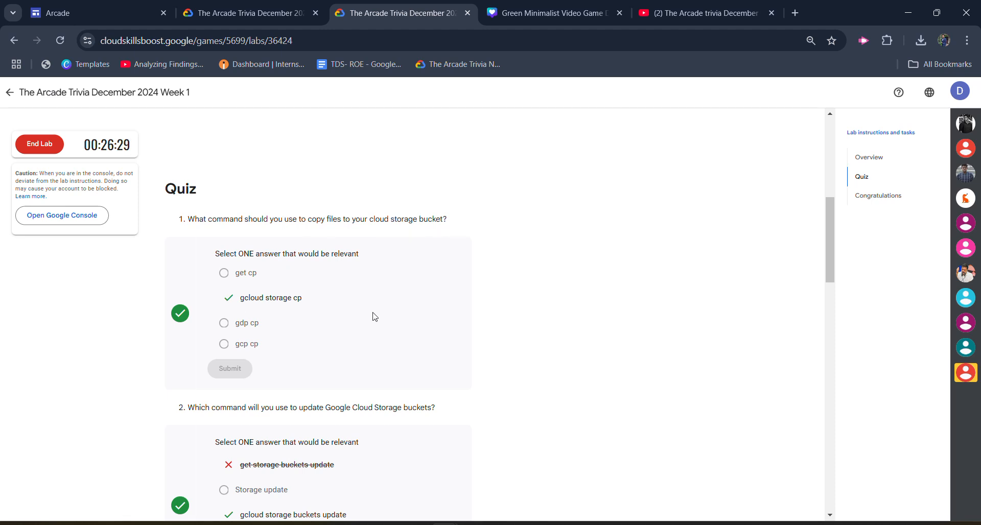
{"action": "mouse_move", "coordinate": [281, 345]}
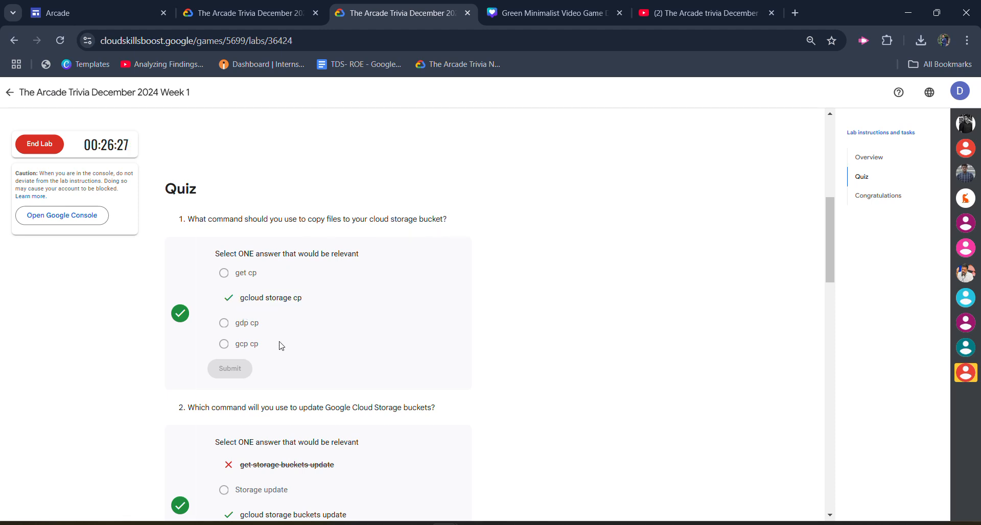
{"action": "scroll", "scroll_direction": "down", "scroll_amount": 3}
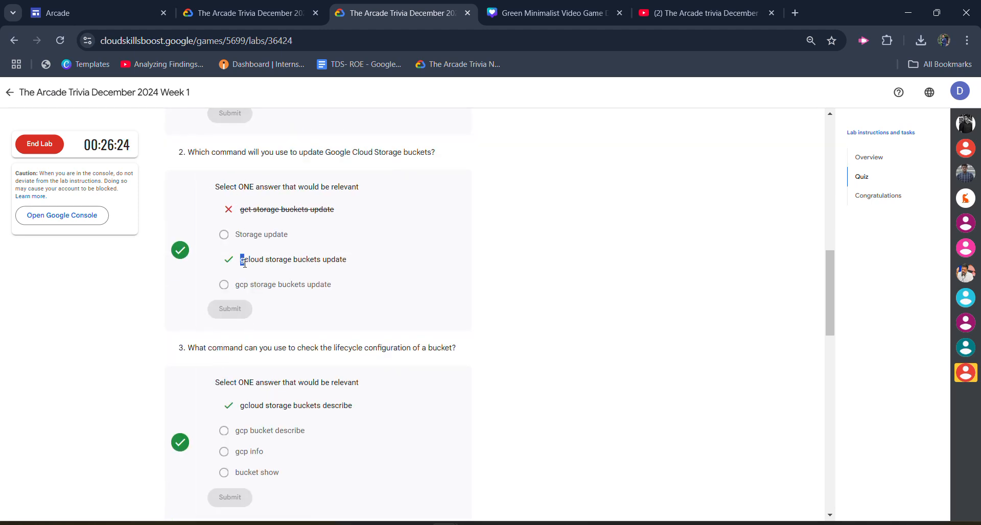
{"action": "scroll", "scroll_direction": "down", "scroll_amount": 3}
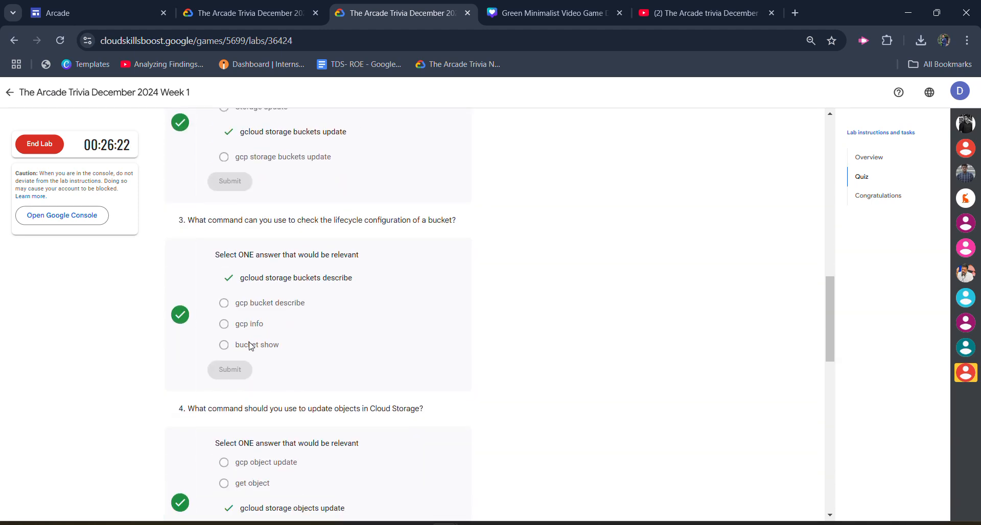
{"action": "left_click_drag", "start_coordinate": [240, 277], "coordinate": [309, 277]}
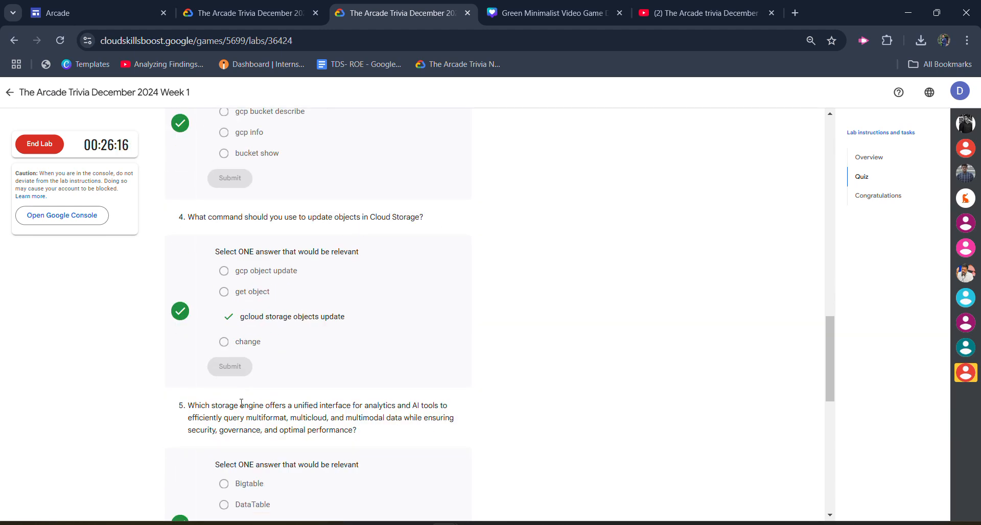
{"action": "scroll", "scroll_direction": "down", "scroll_amount": 3}
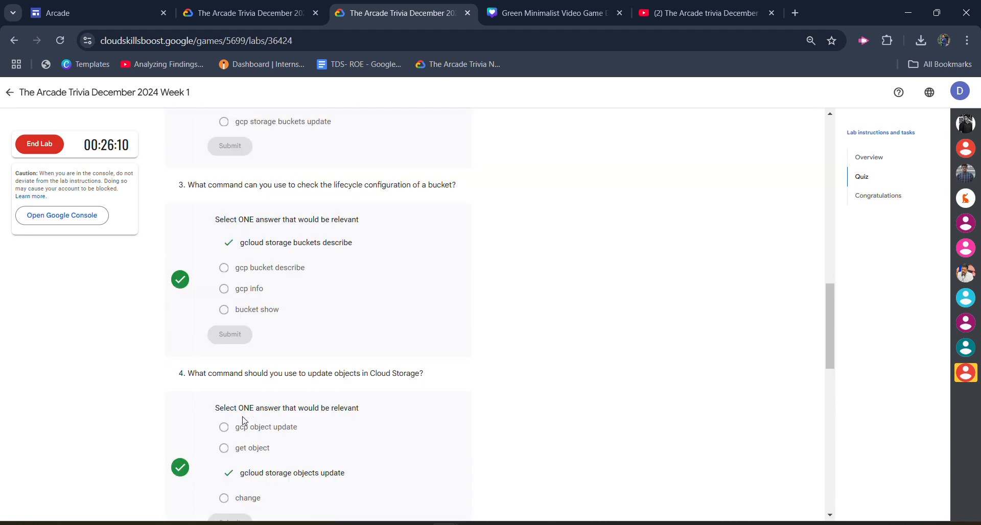
{"action": "scroll", "scroll_direction": "up", "scroll_amount": 3}
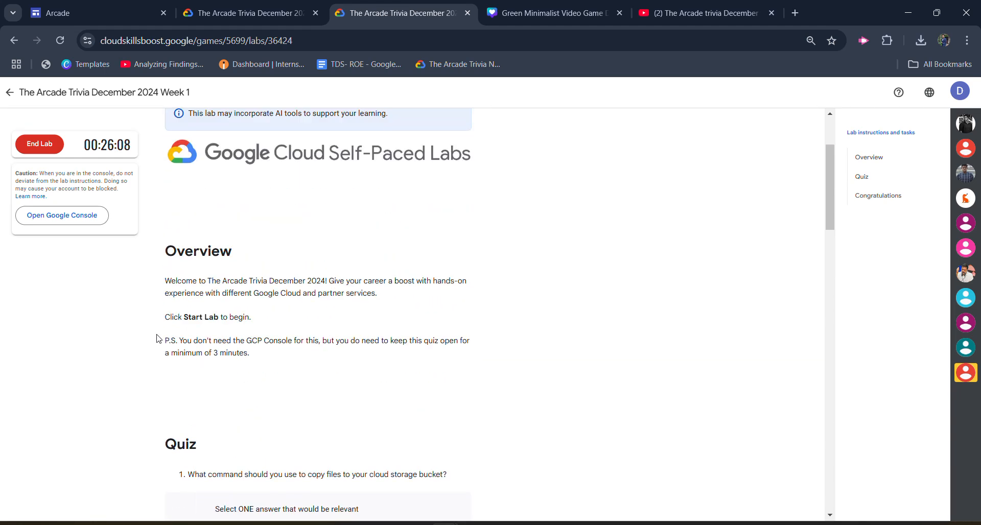
{"action": "mouse_move", "coordinate": [105, 166]}
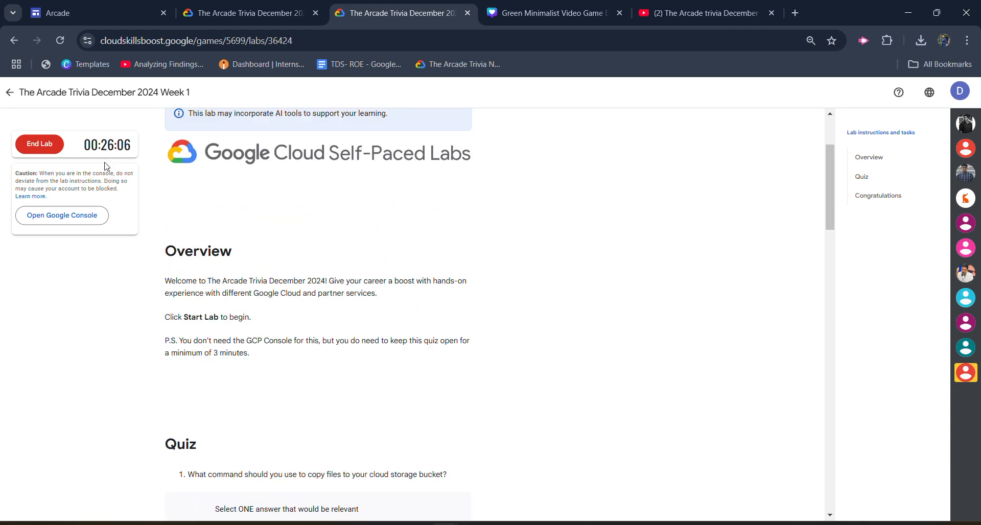
{"action": "mouse_move", "coordinate": [158, 221]}
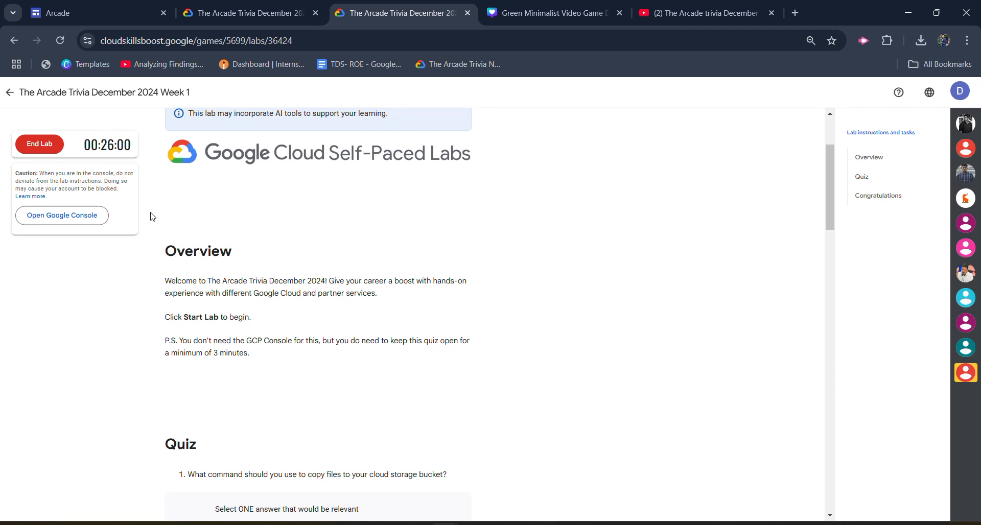
{"action": "mouse_move", "coordinate": [34, 150]}
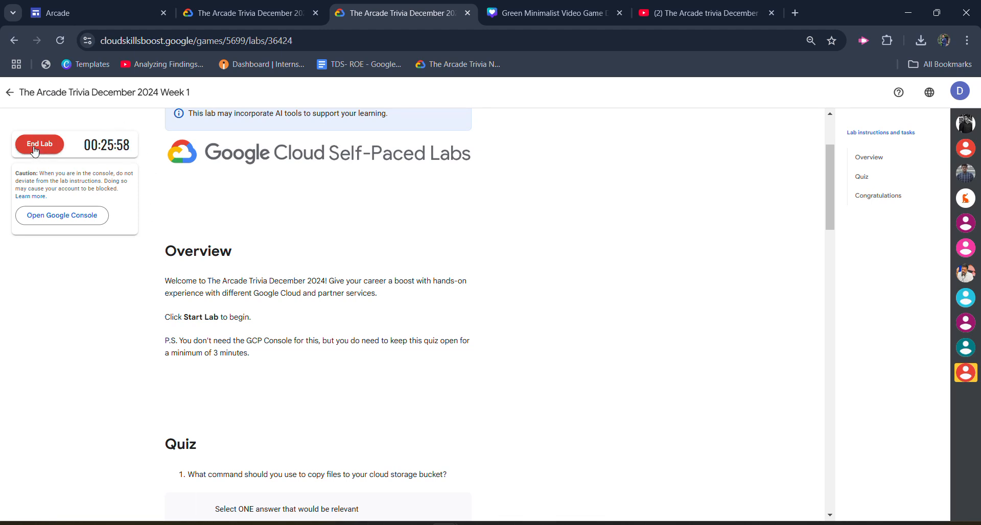
End the trivia lab, then rate it five stars and submit the review
{"action": "left_click", "coordinate": [39, 144]}
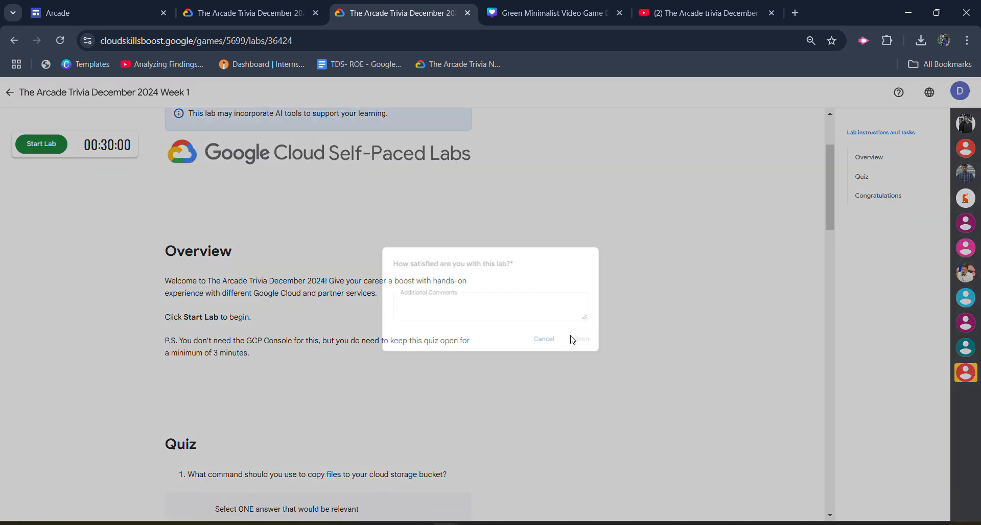
{"action": "left_click", "coordinate": [421, 279]}
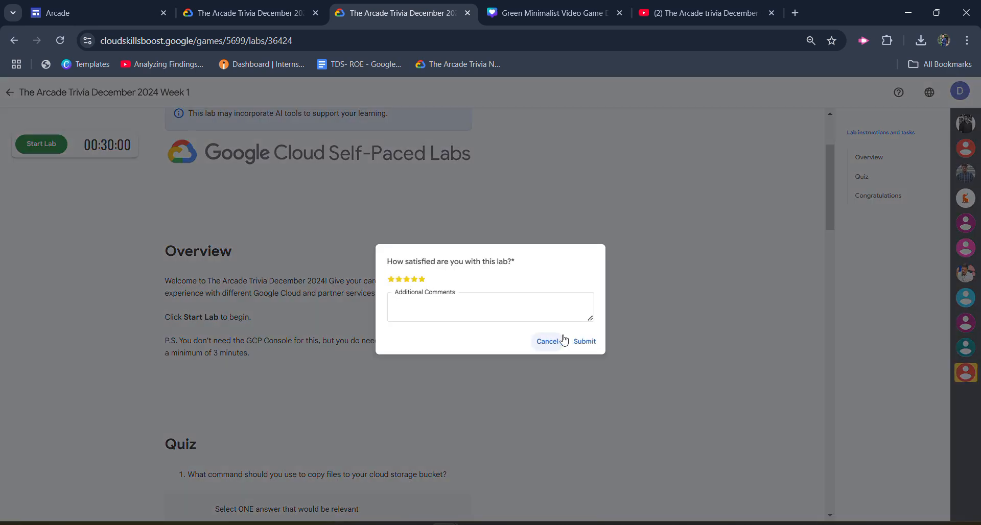
{"action": "left_click", "coordinate": [582, 340]}
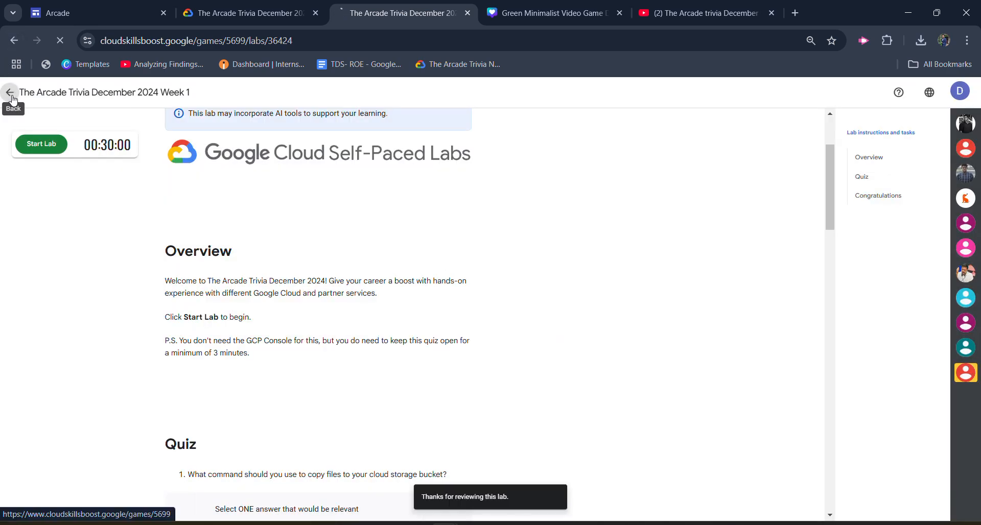
Go back to the Week 1 game page and scroll to the four completed labs
{"action": "left_click", "coordinate": [10, 92]}
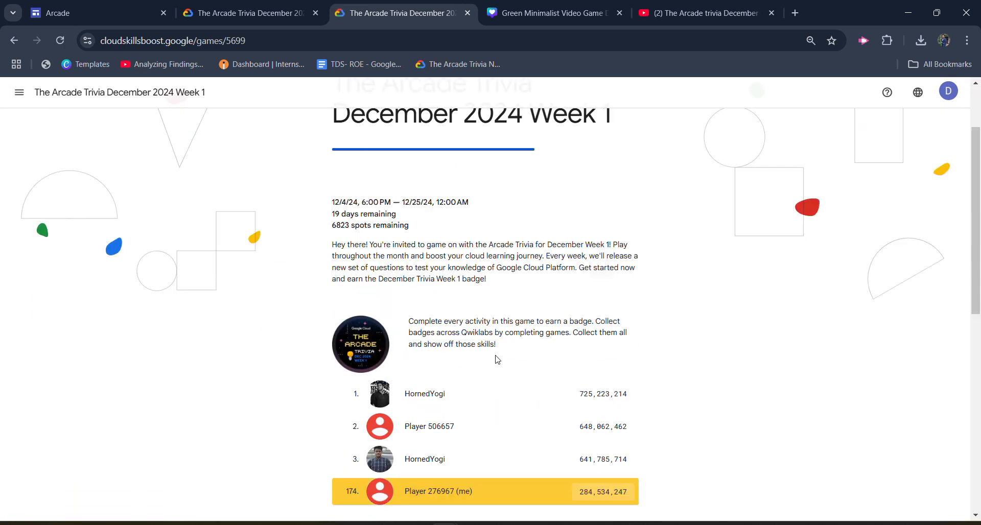
{"action": "scroll", "scroll_direction": "down", "scroll_amount": 3}
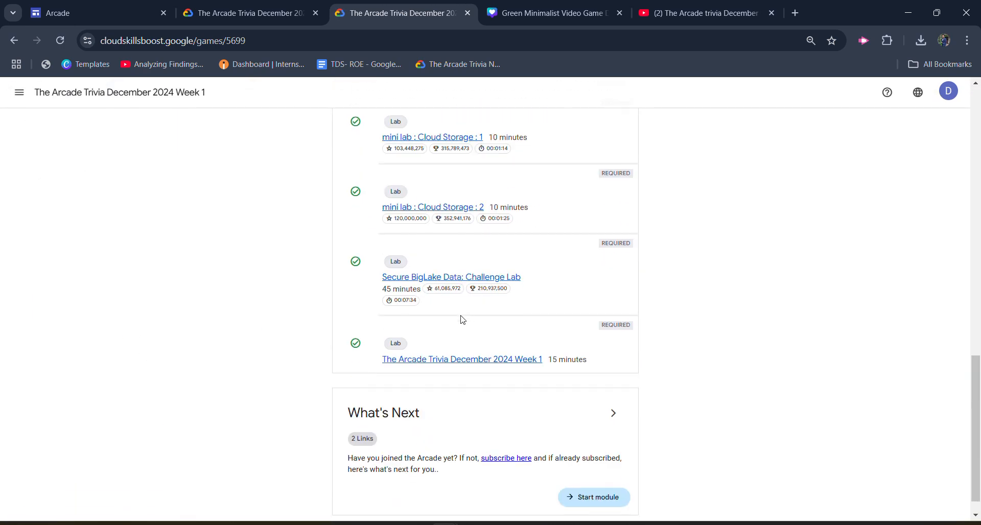
{"action": "scroll", "scroll_direction": "down", "scroll_amount": 3}
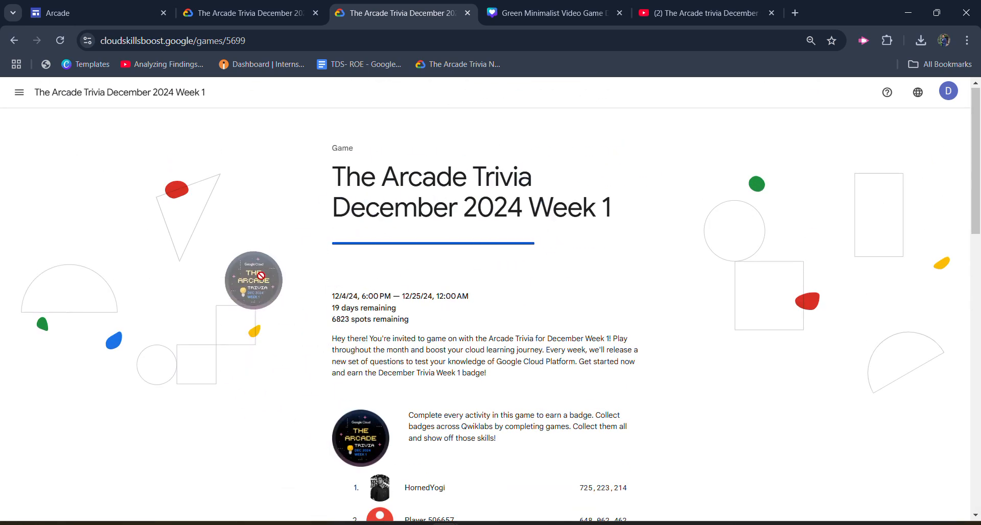
{"action": "mouse_move", "coordinate": [947, 91]}
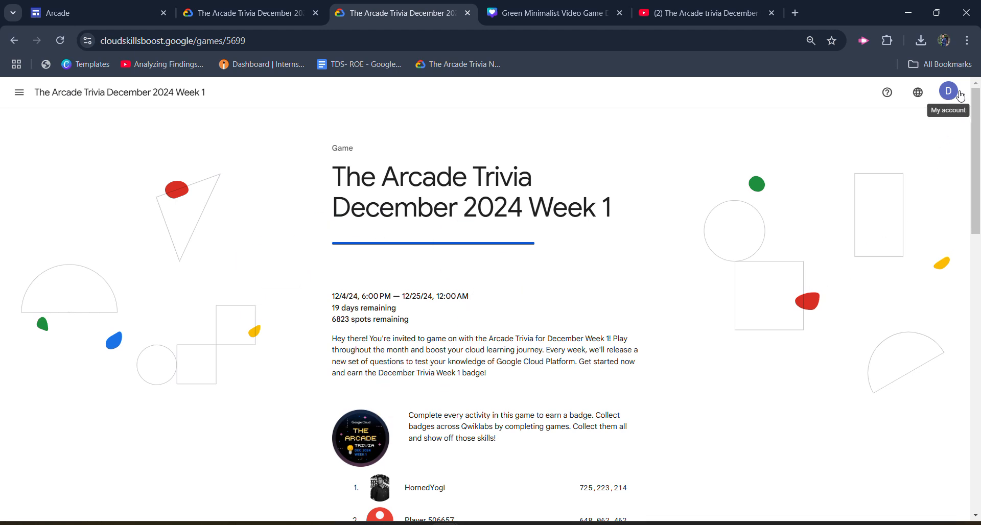
Open Public Profile from the account avatar menu to see the Week 1 trivia badge
{"action": "left_click", "coordinate": [946, 90]}
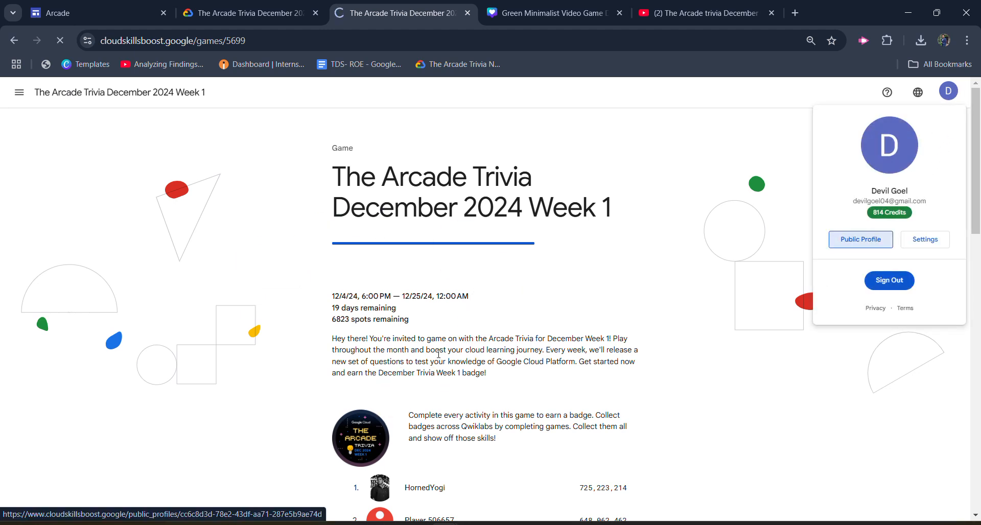
{"action": "left_click", "coordinate": [860, 239]}
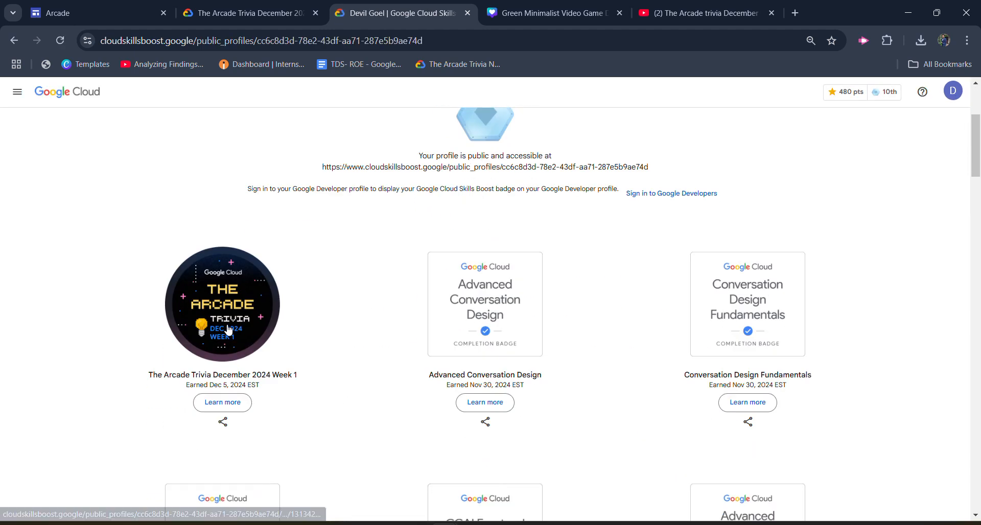